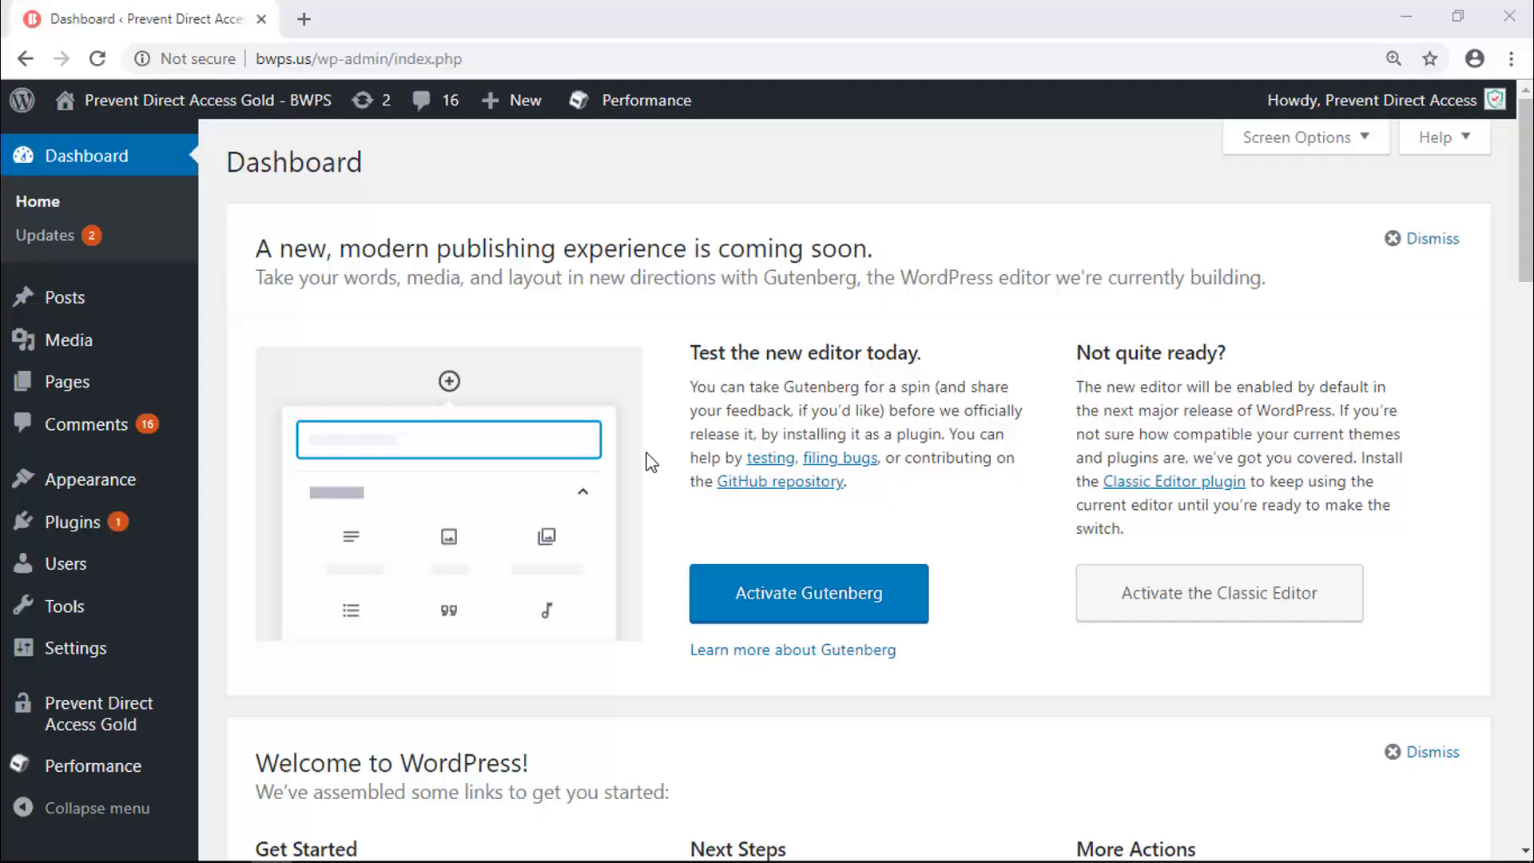
Step: Go to the Prevent Direct Access Gold plugin pages from the admin sidebar
click(243, 687)
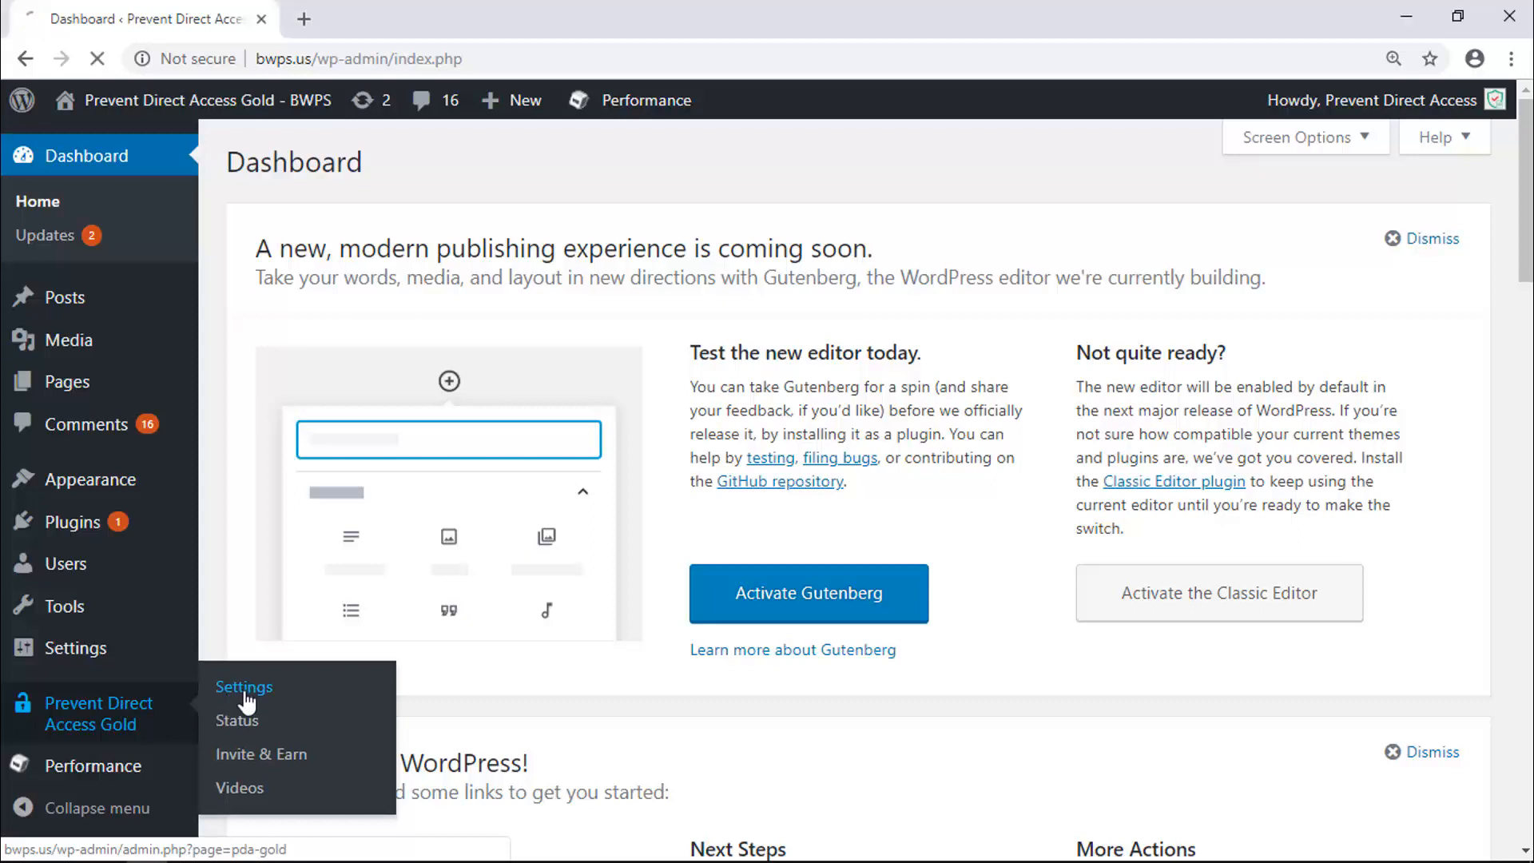
Step: Review the General settings: file access permission Admin users and the custom no-access page
click(243, 687)
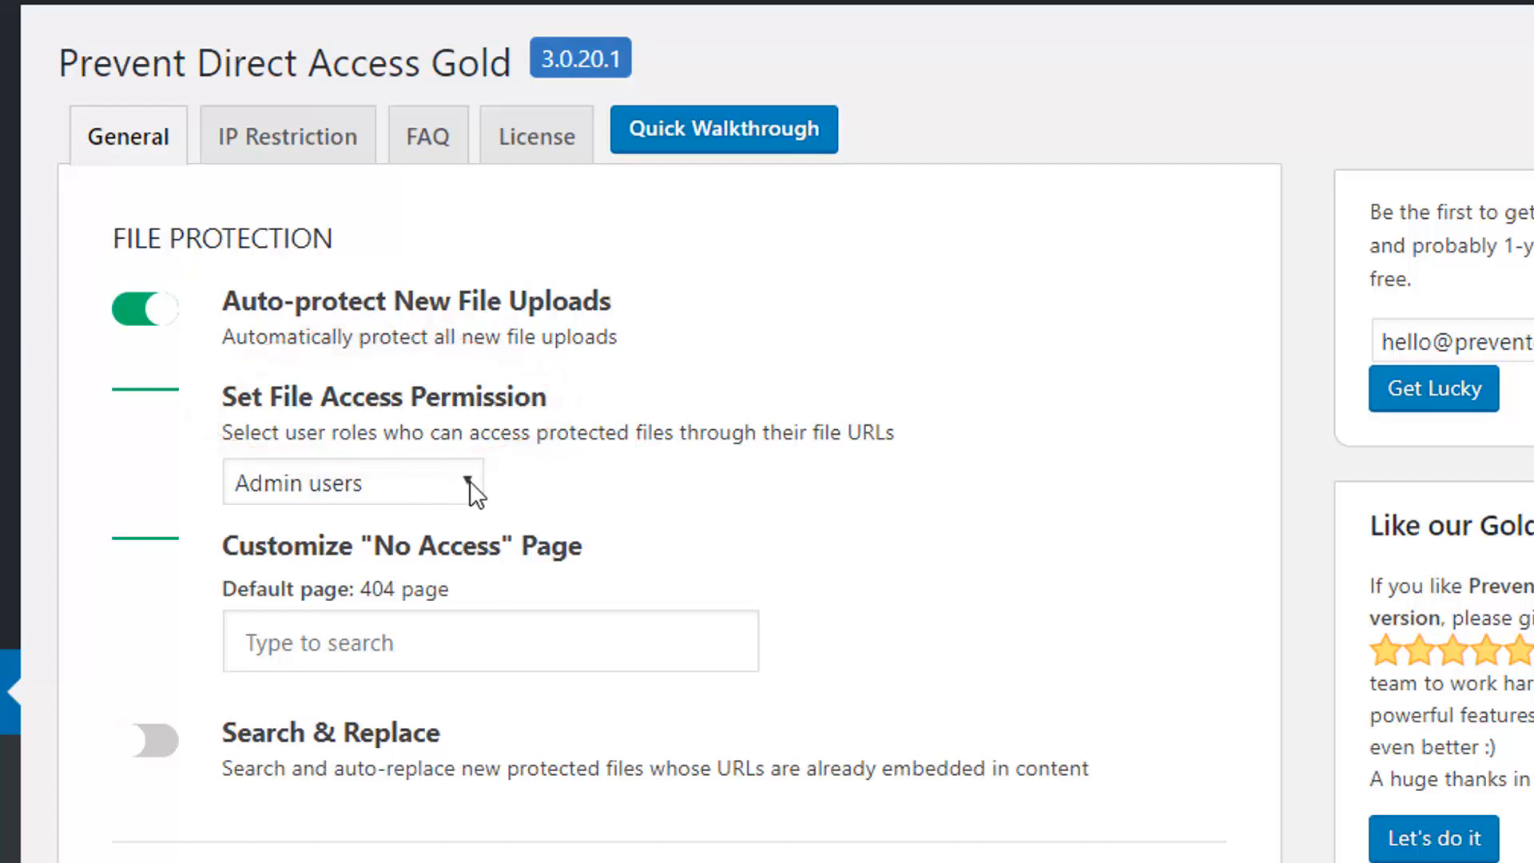
click(351, 482)
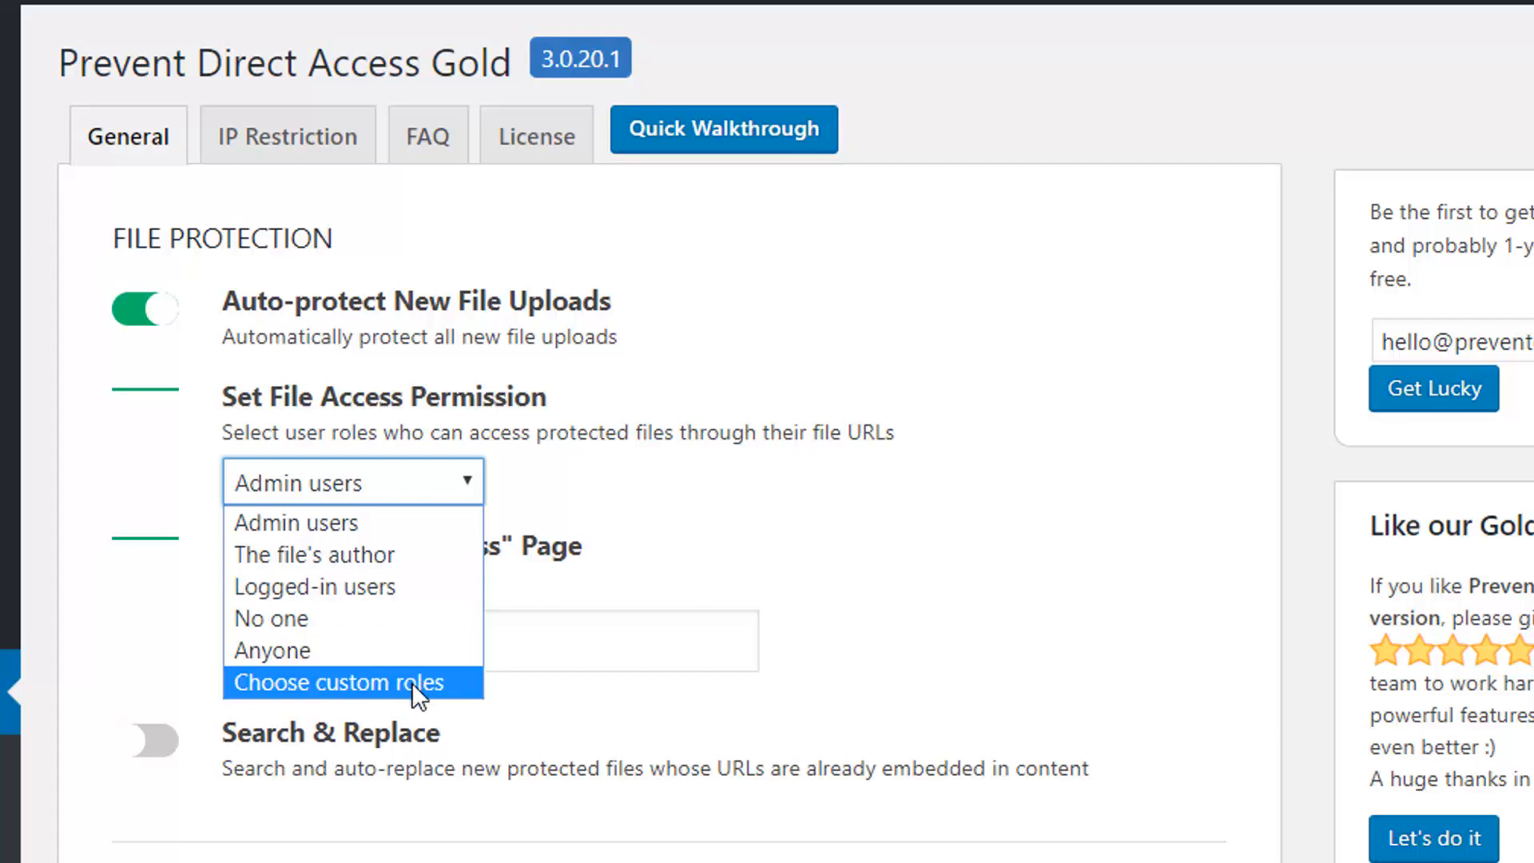
mouse_move(462, 691)
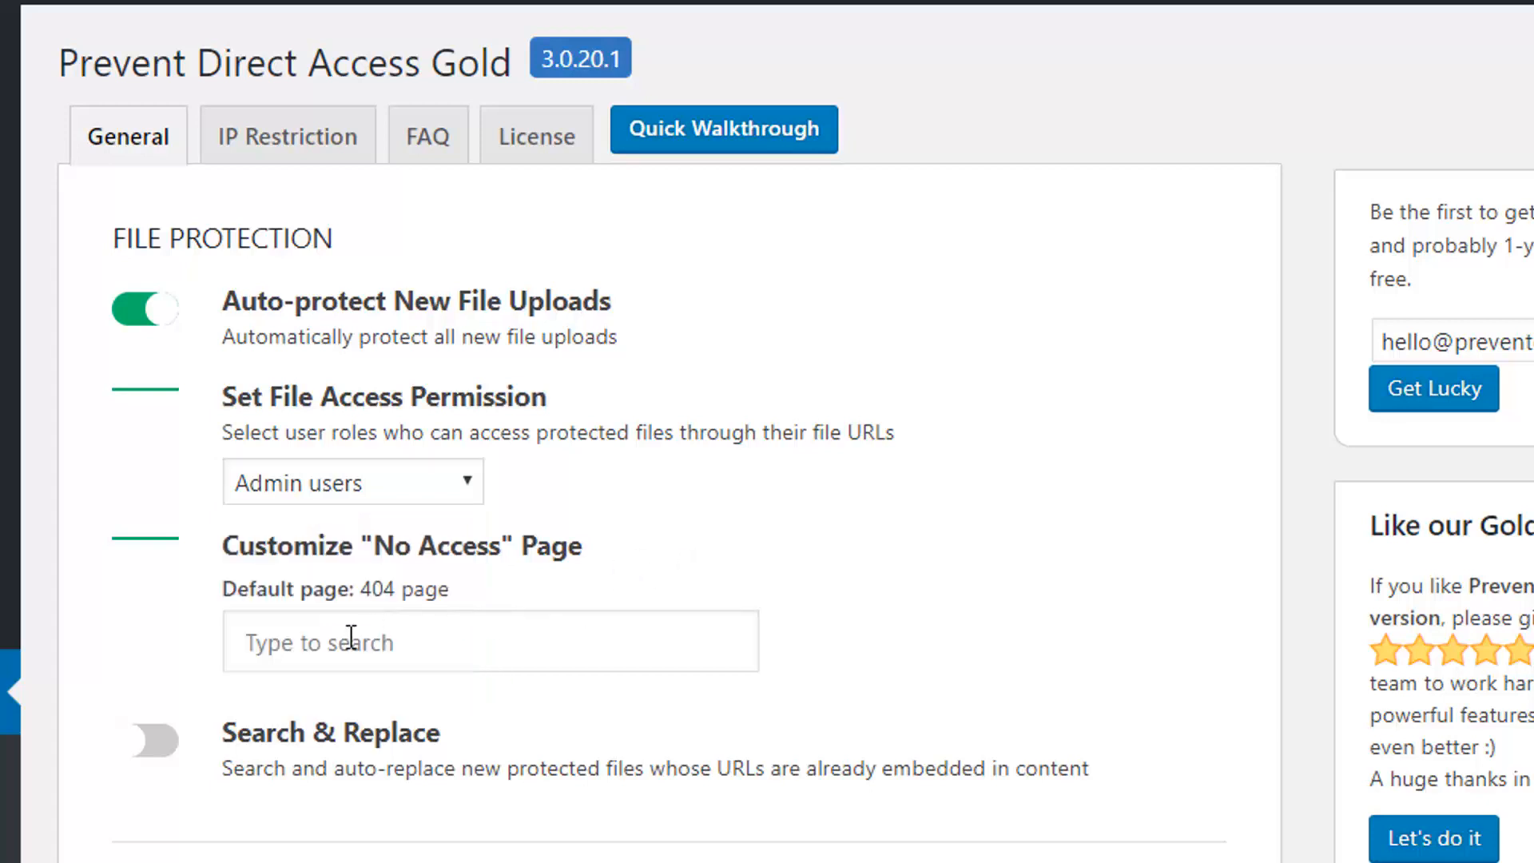
mouse_move(326, 642)
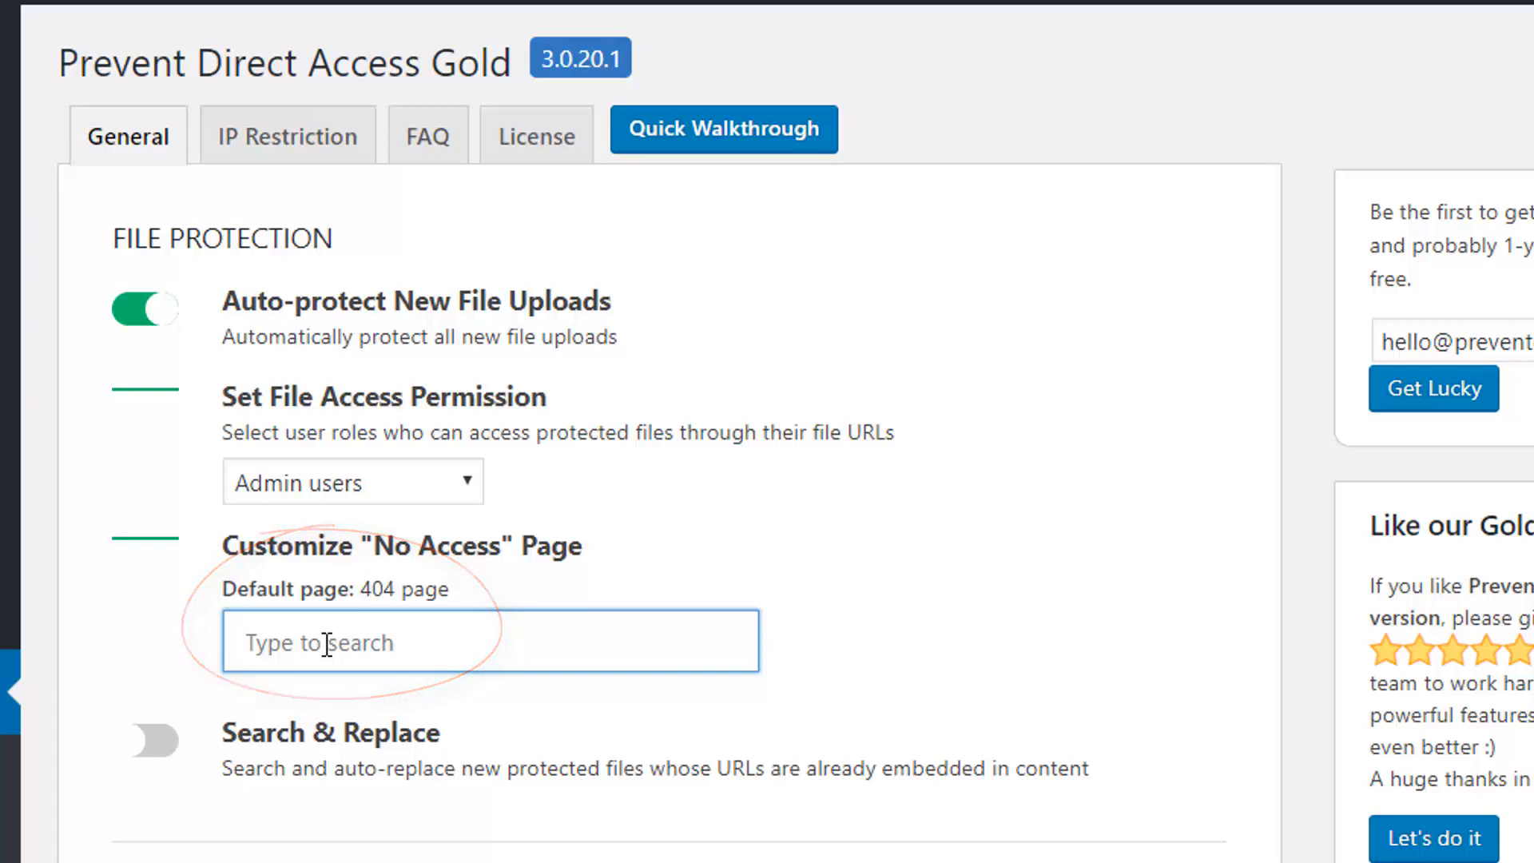
scroll(down, 3)
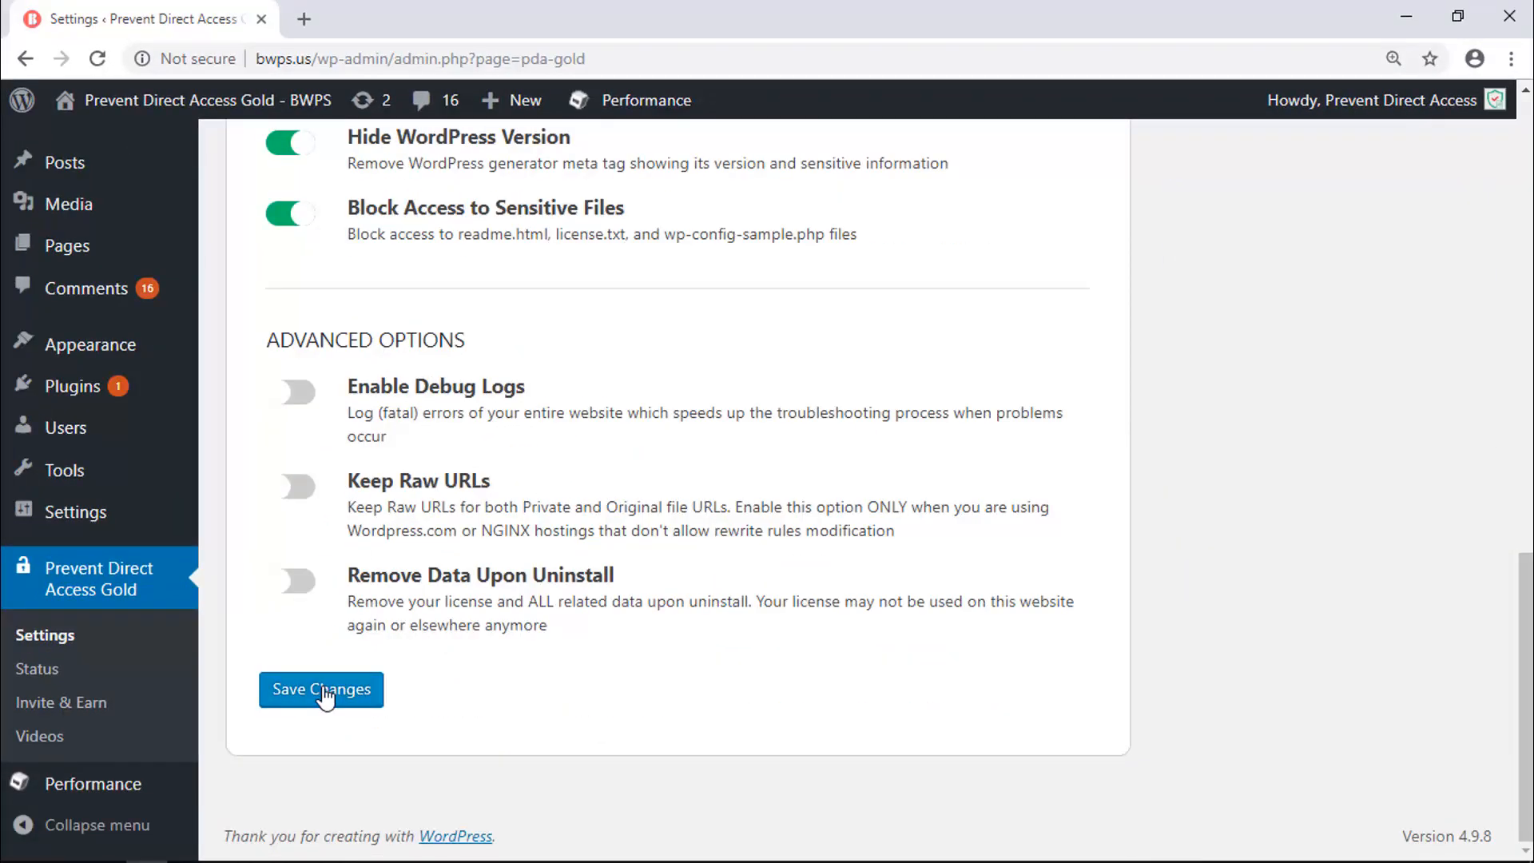
mouse_move(128, 203)
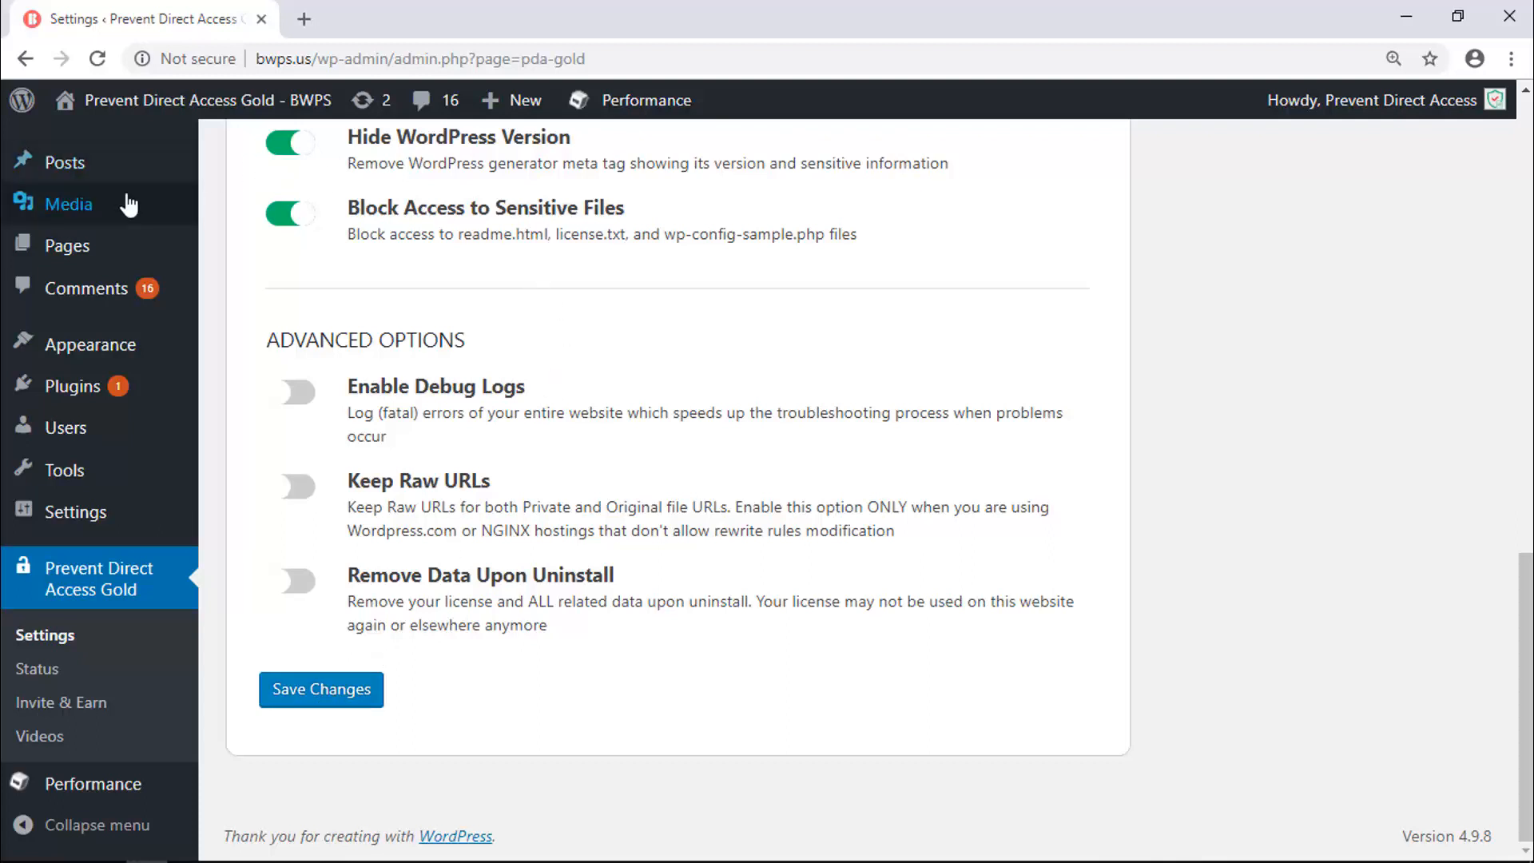
Step: Go to the Media Library listing the uploaded PDFs with their protection status
click(68, 203)
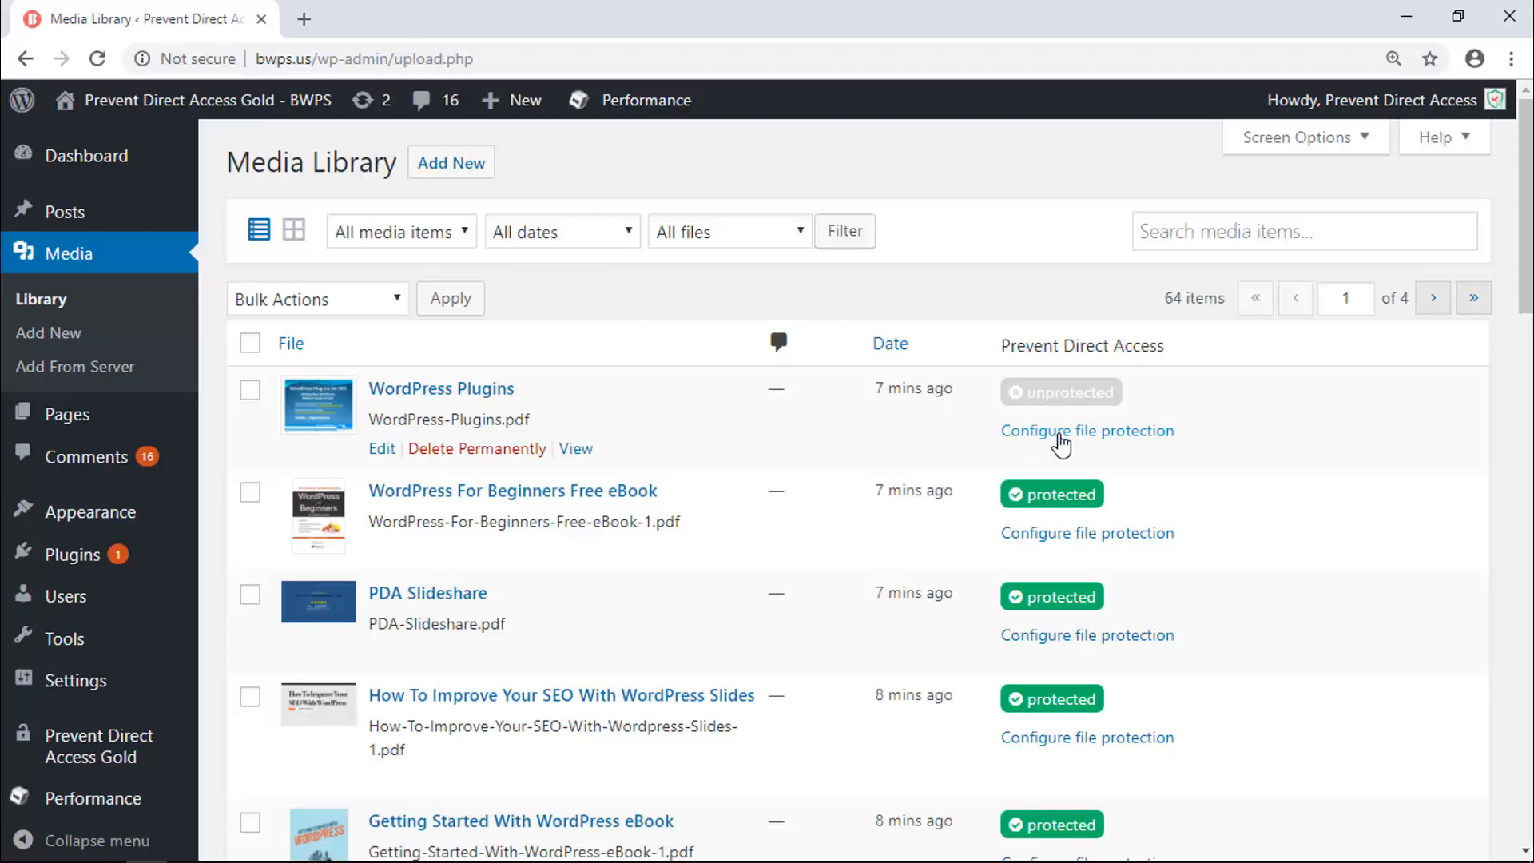
Step: Protect the WordPress Plugins PDF for admin users and copy its web address
click(1087, 430)
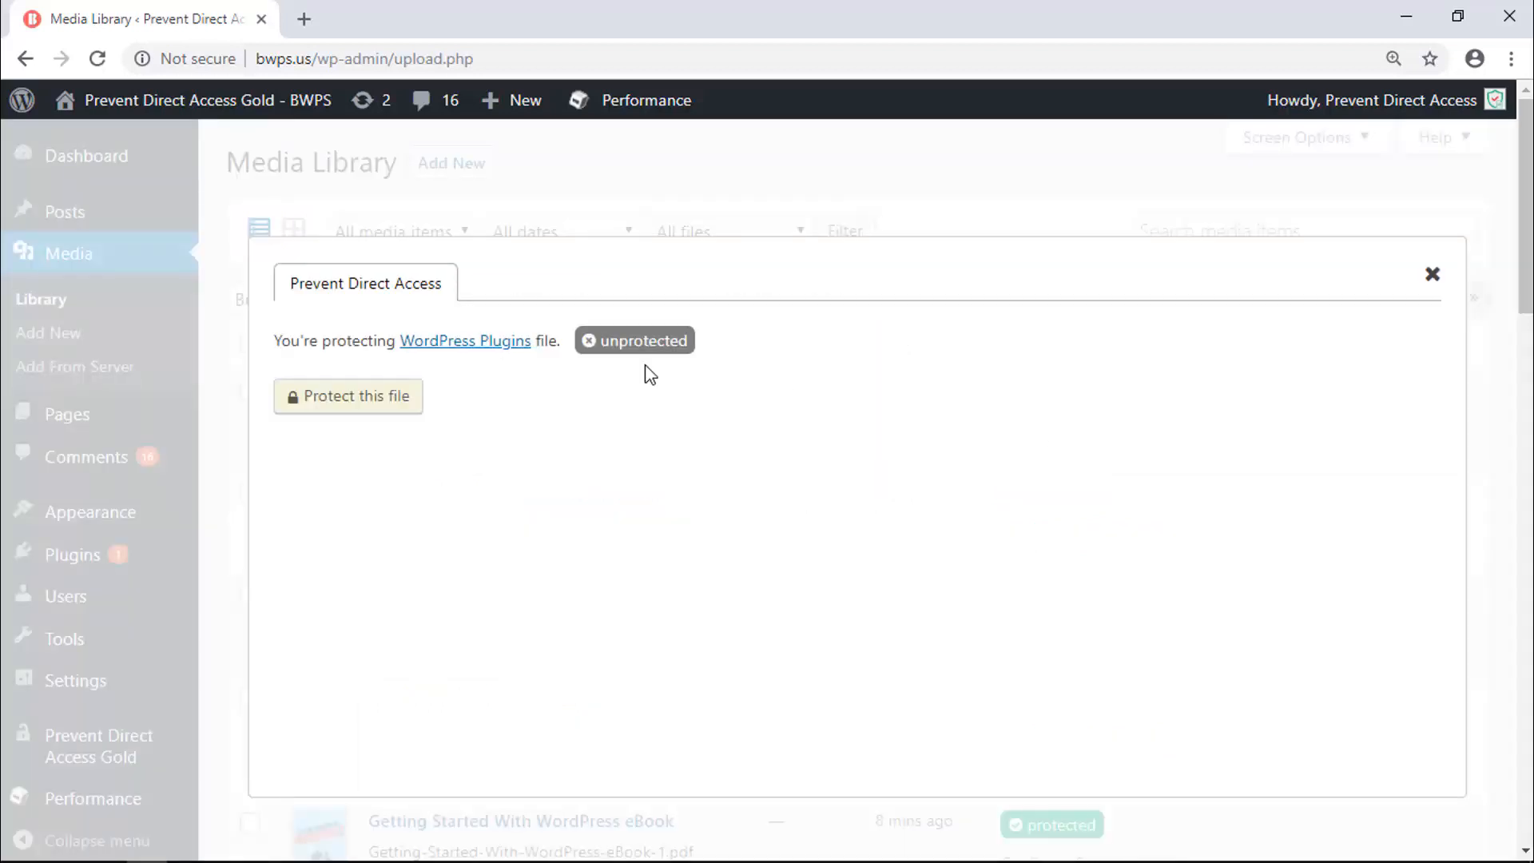
click(347, 395)
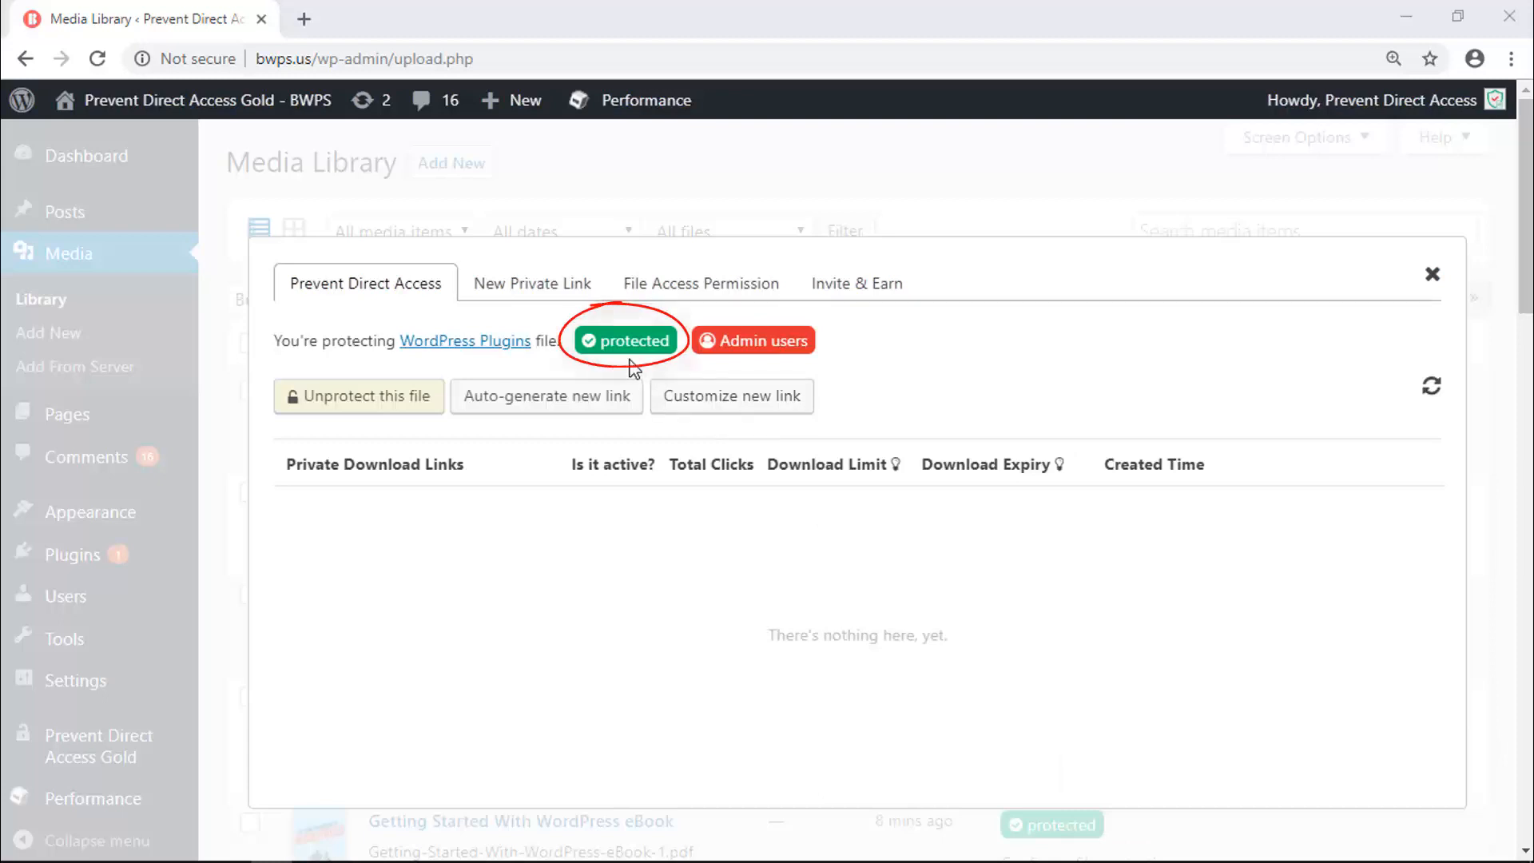
right_click(465, 341)
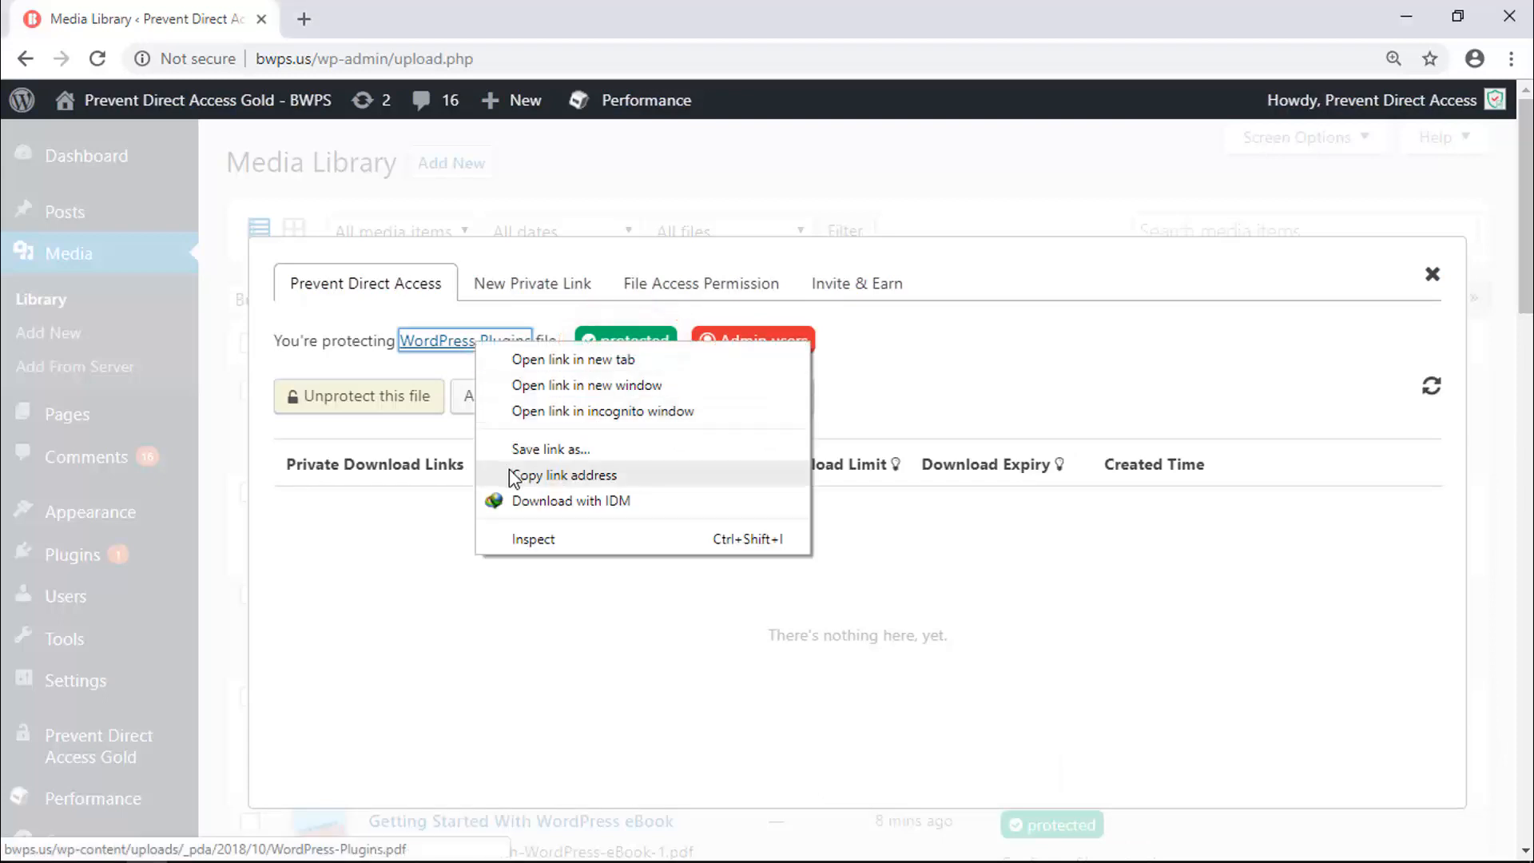
click(602, 411)
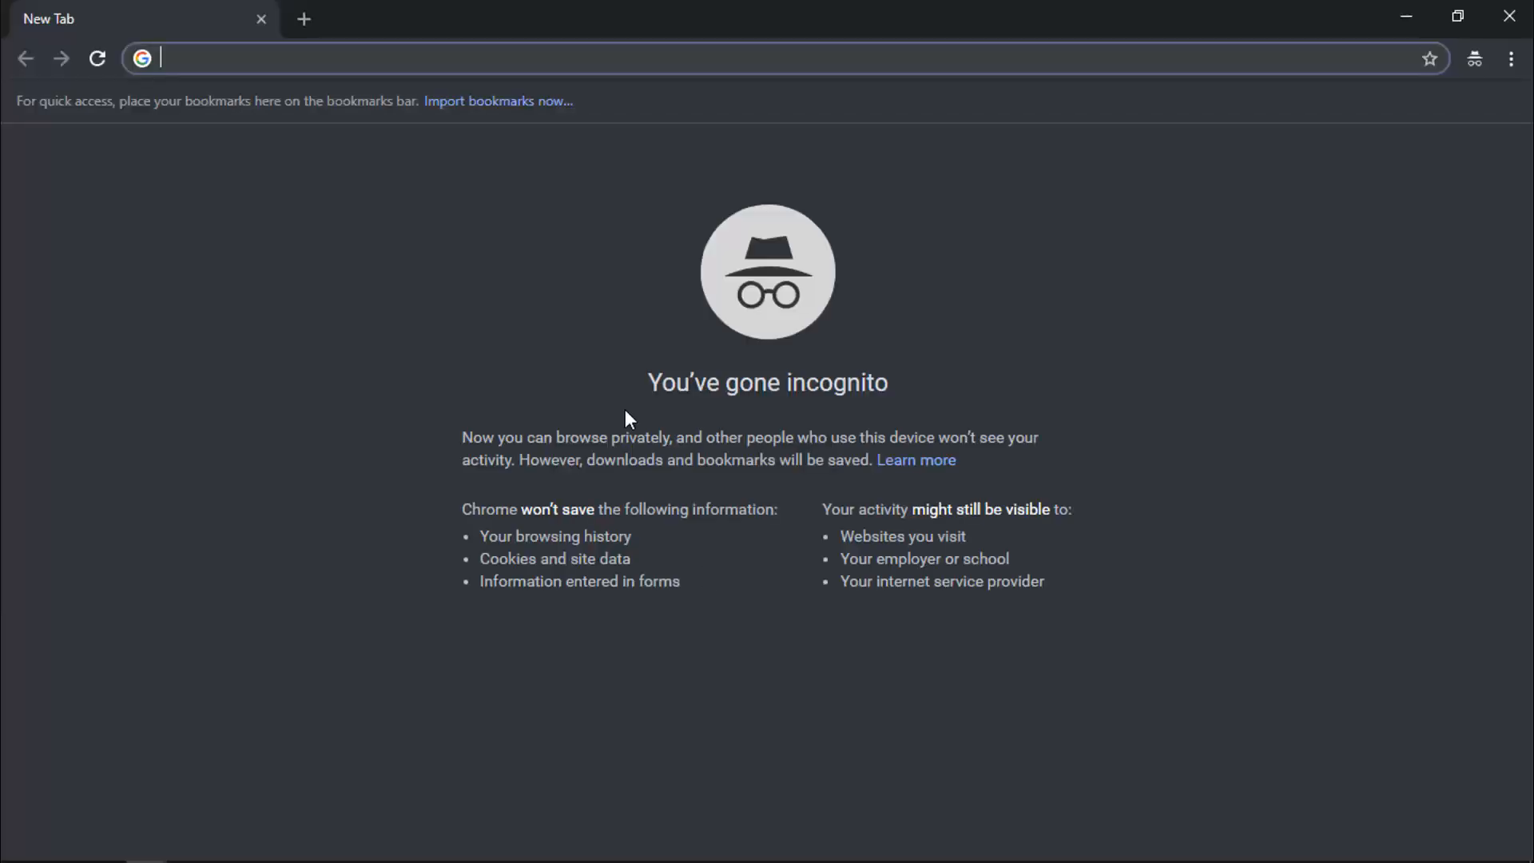
Step: Load the file URL in incognito to get the 404 page, then view the PDF as admin
text(bwps.us/pda_404)
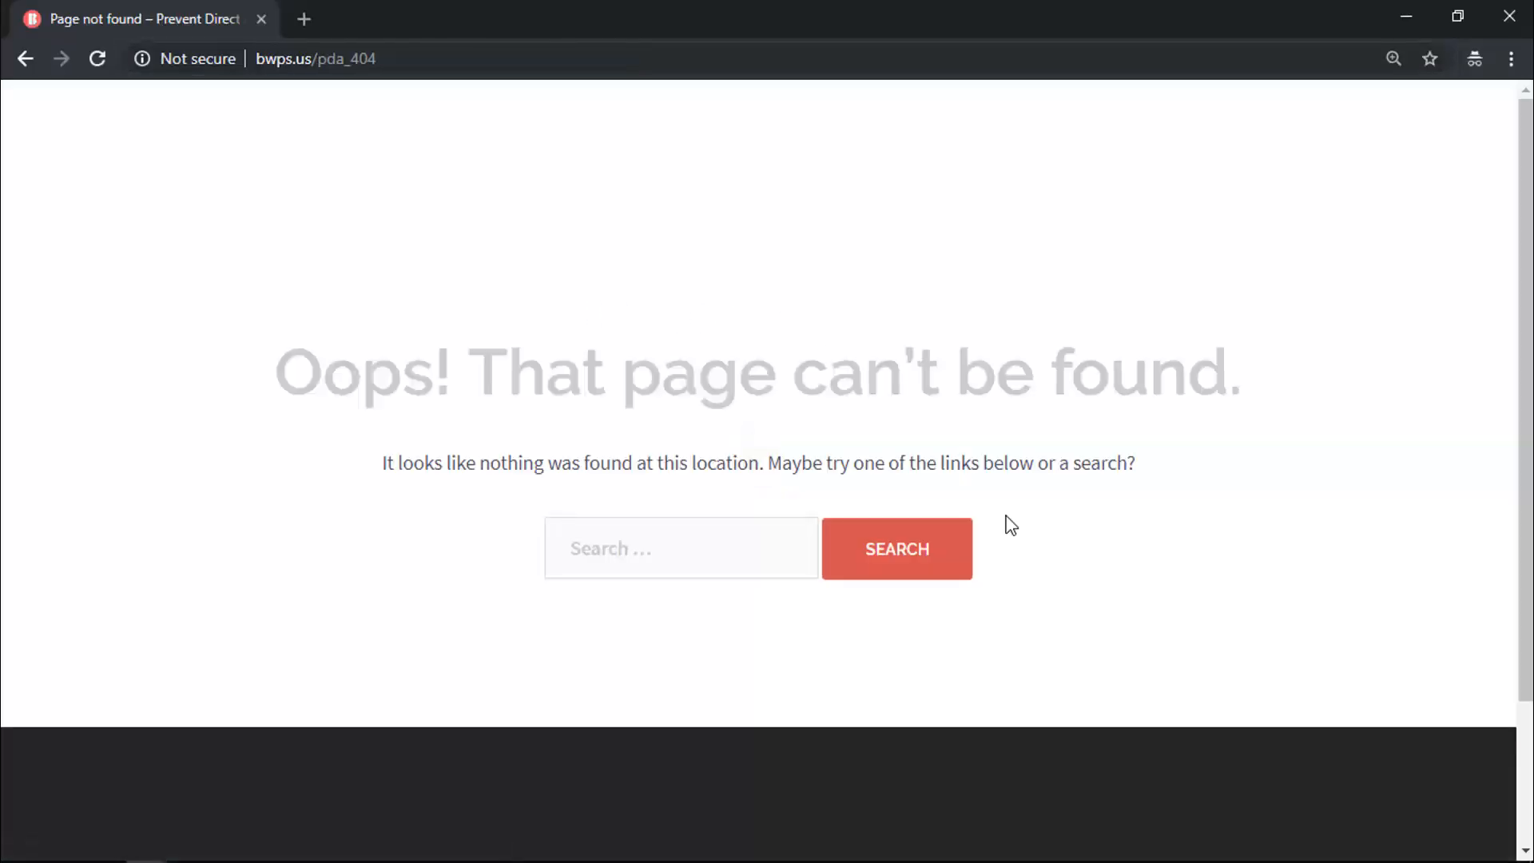
mouse_move(1422, 213)
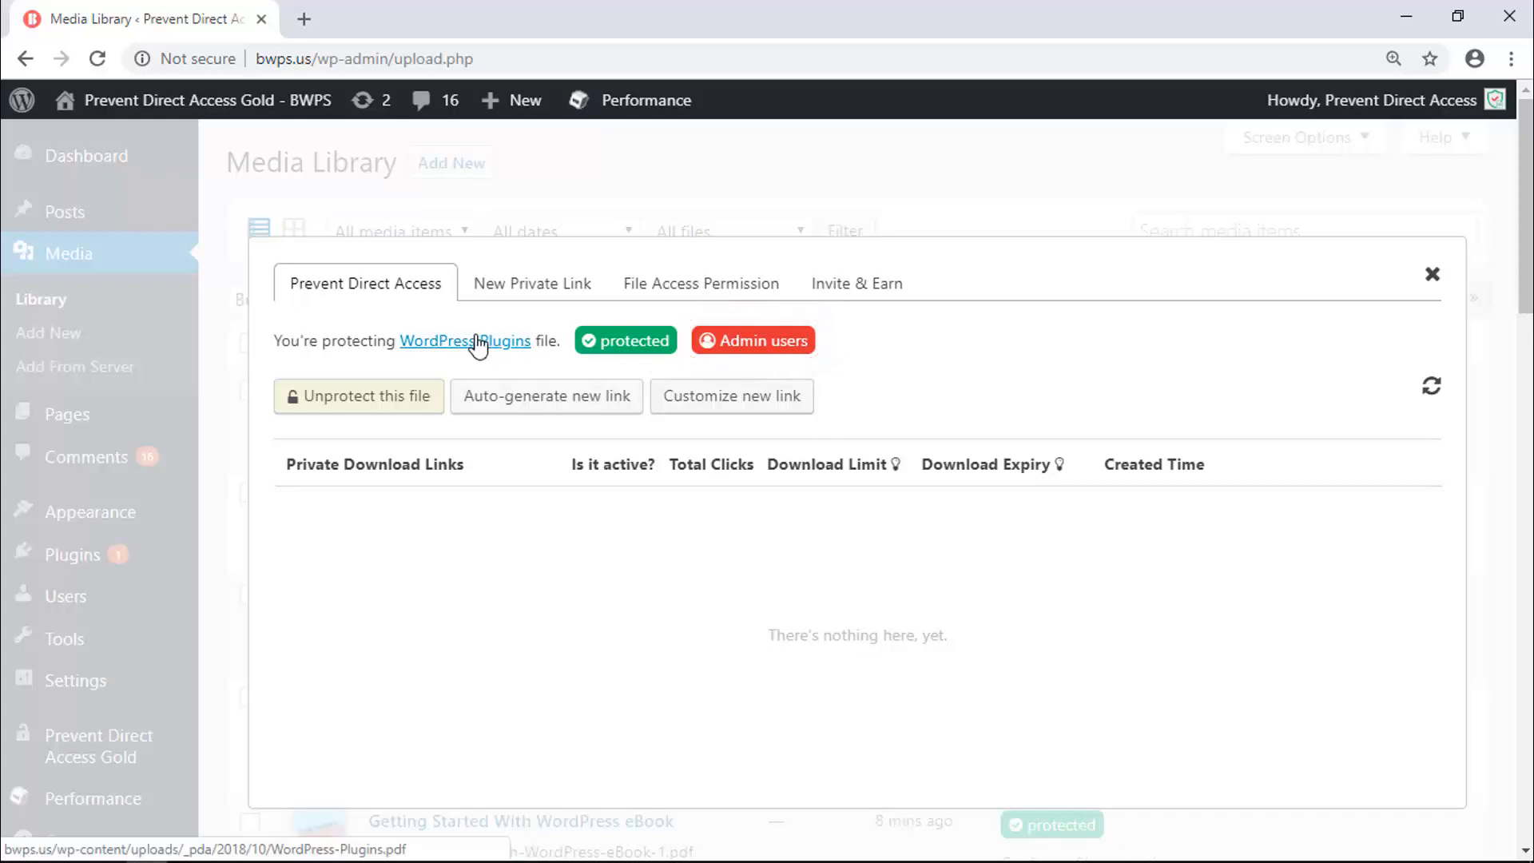
click(465, 340)
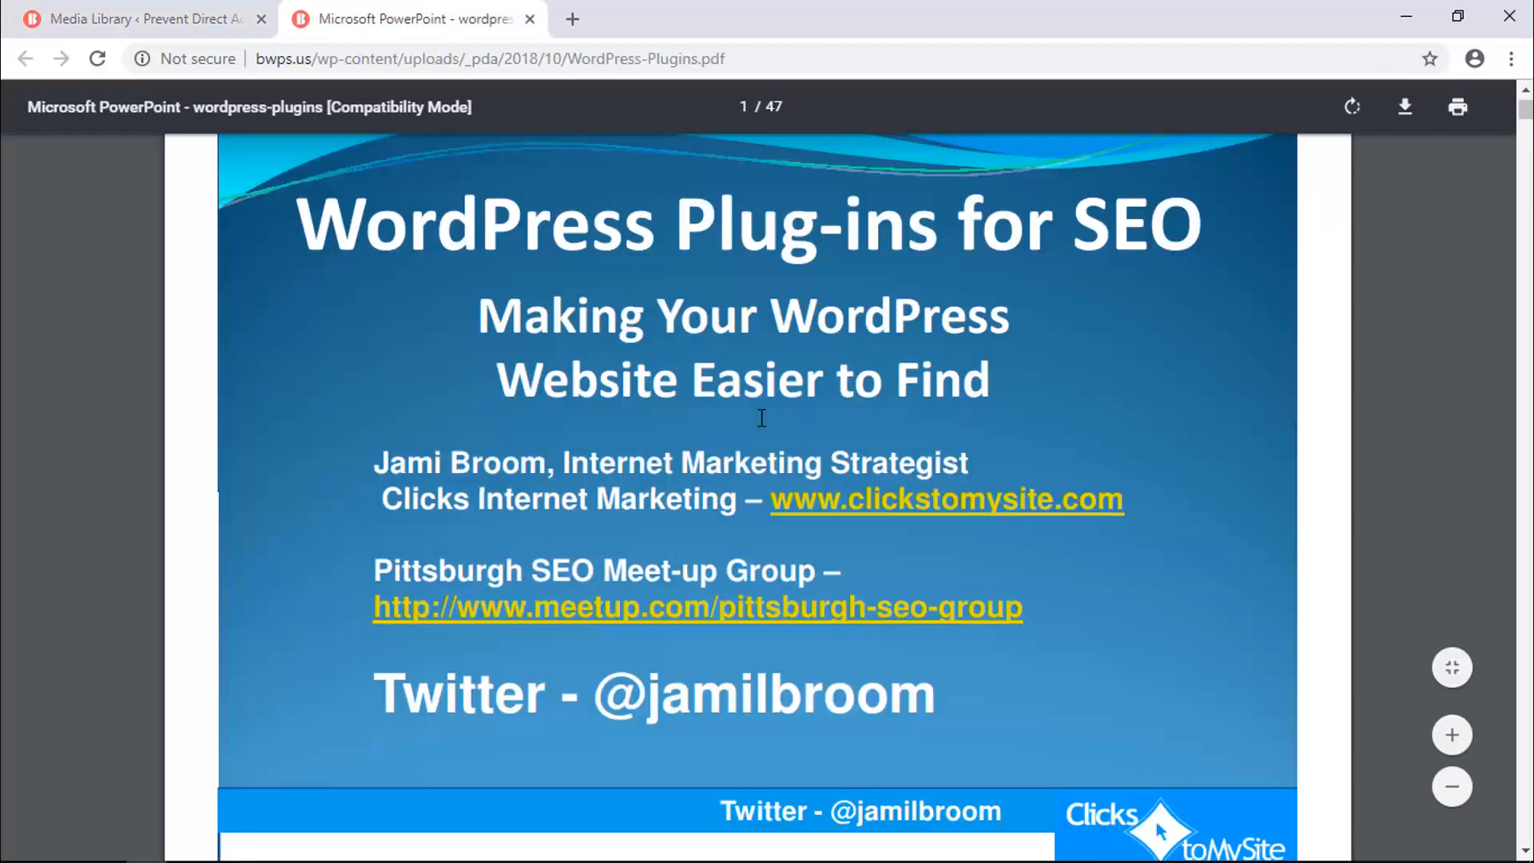
click(137, 19)
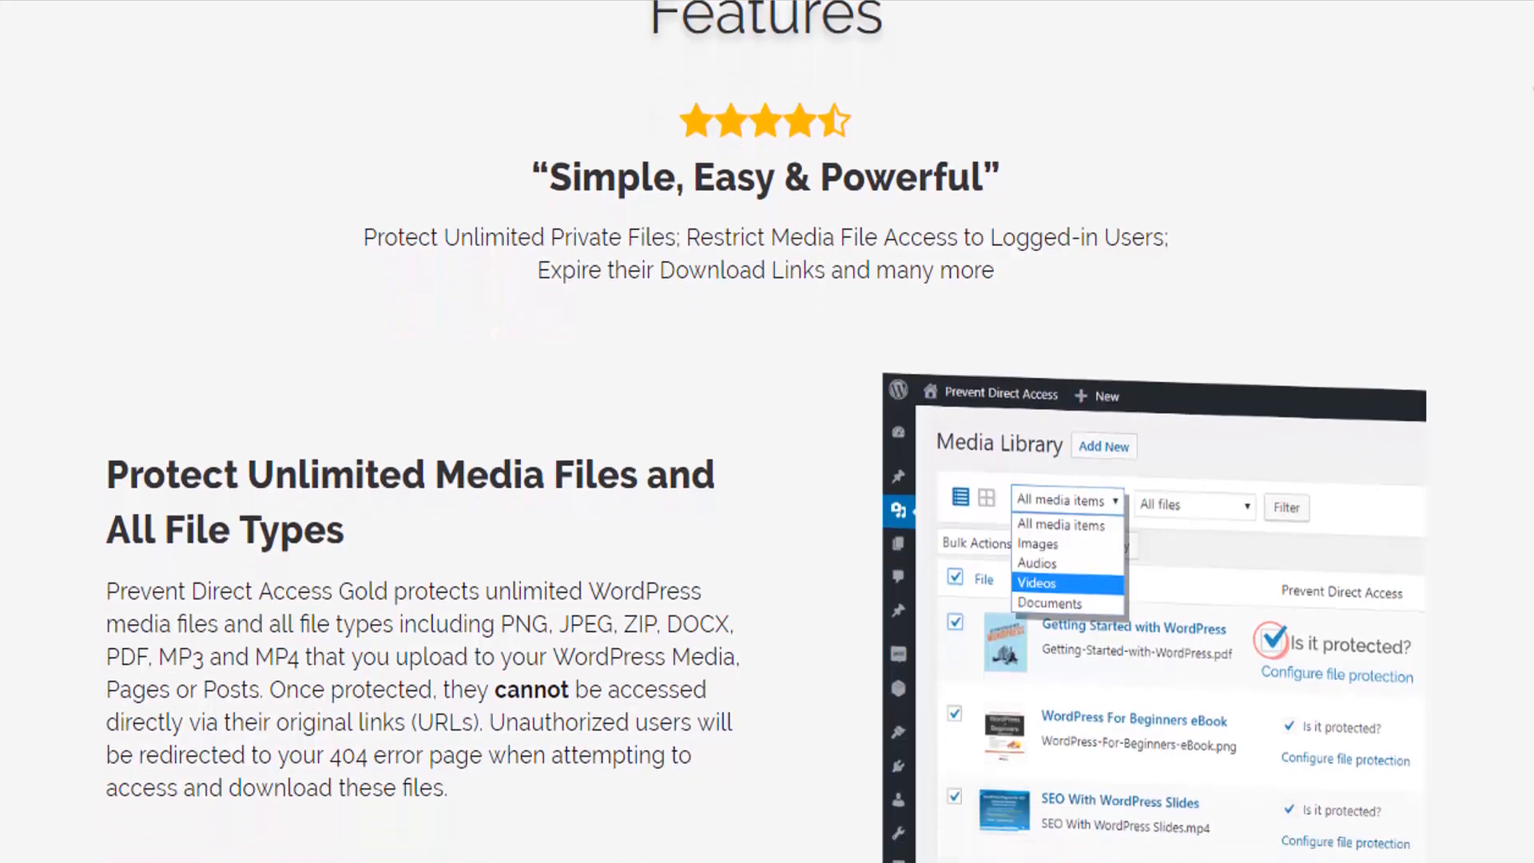
scroll(down, 3)
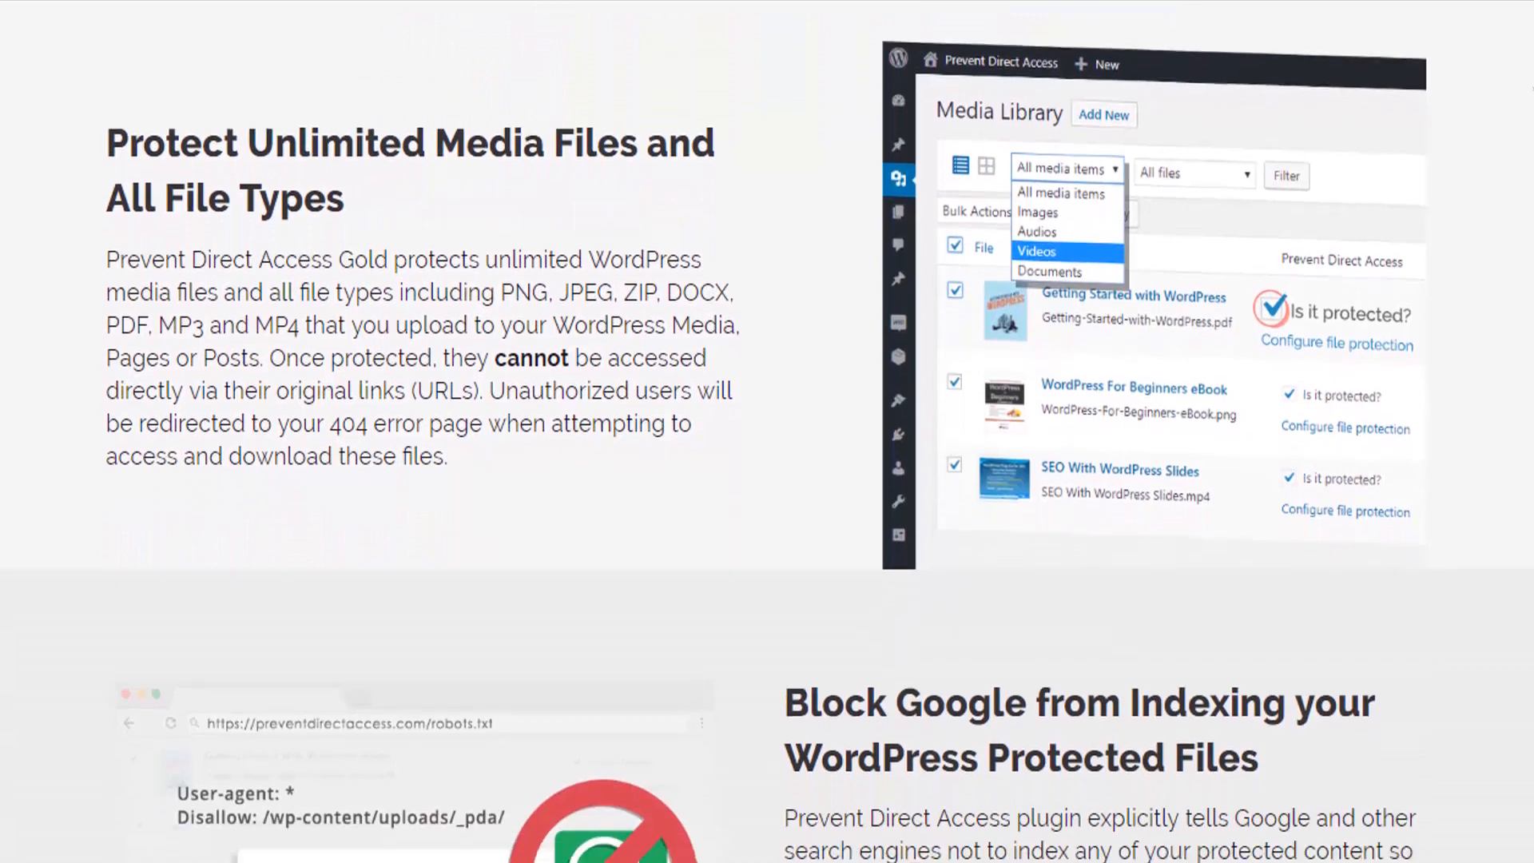
scroll(down, 3)
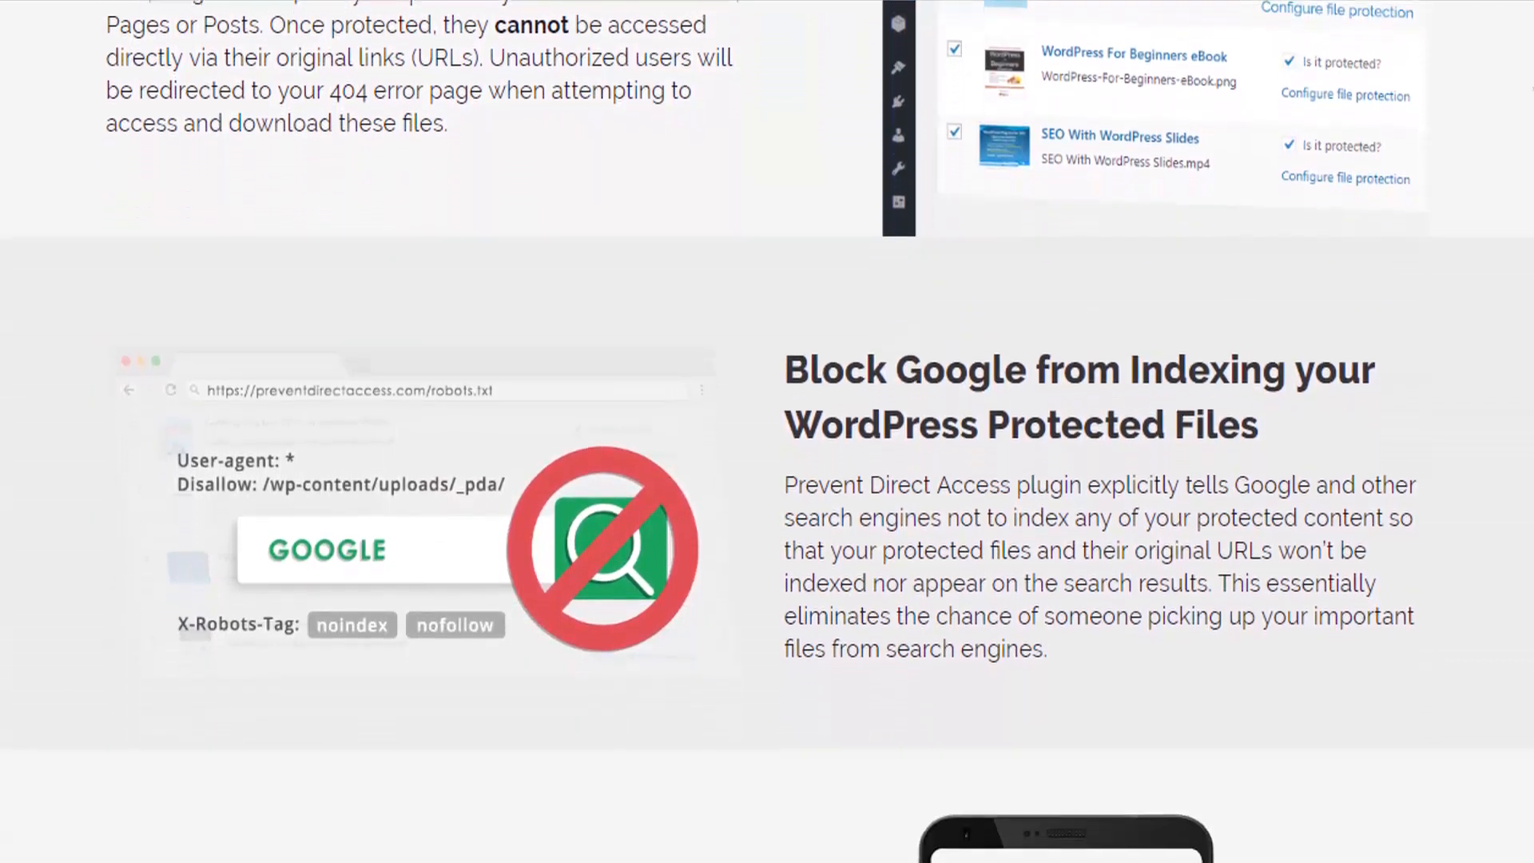
scroll(down, 3)
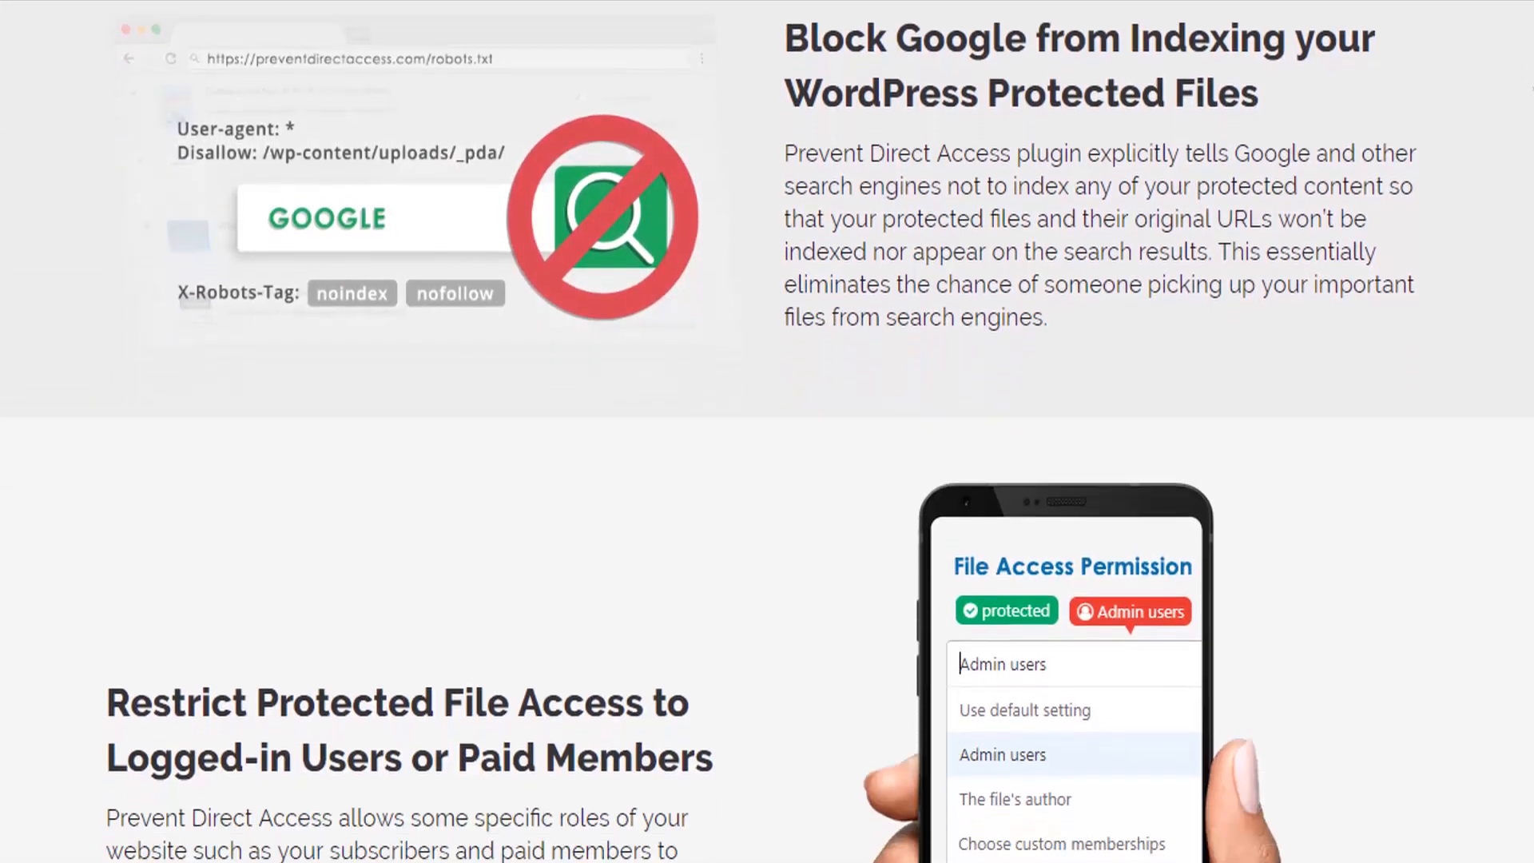
scroll(down, 3)
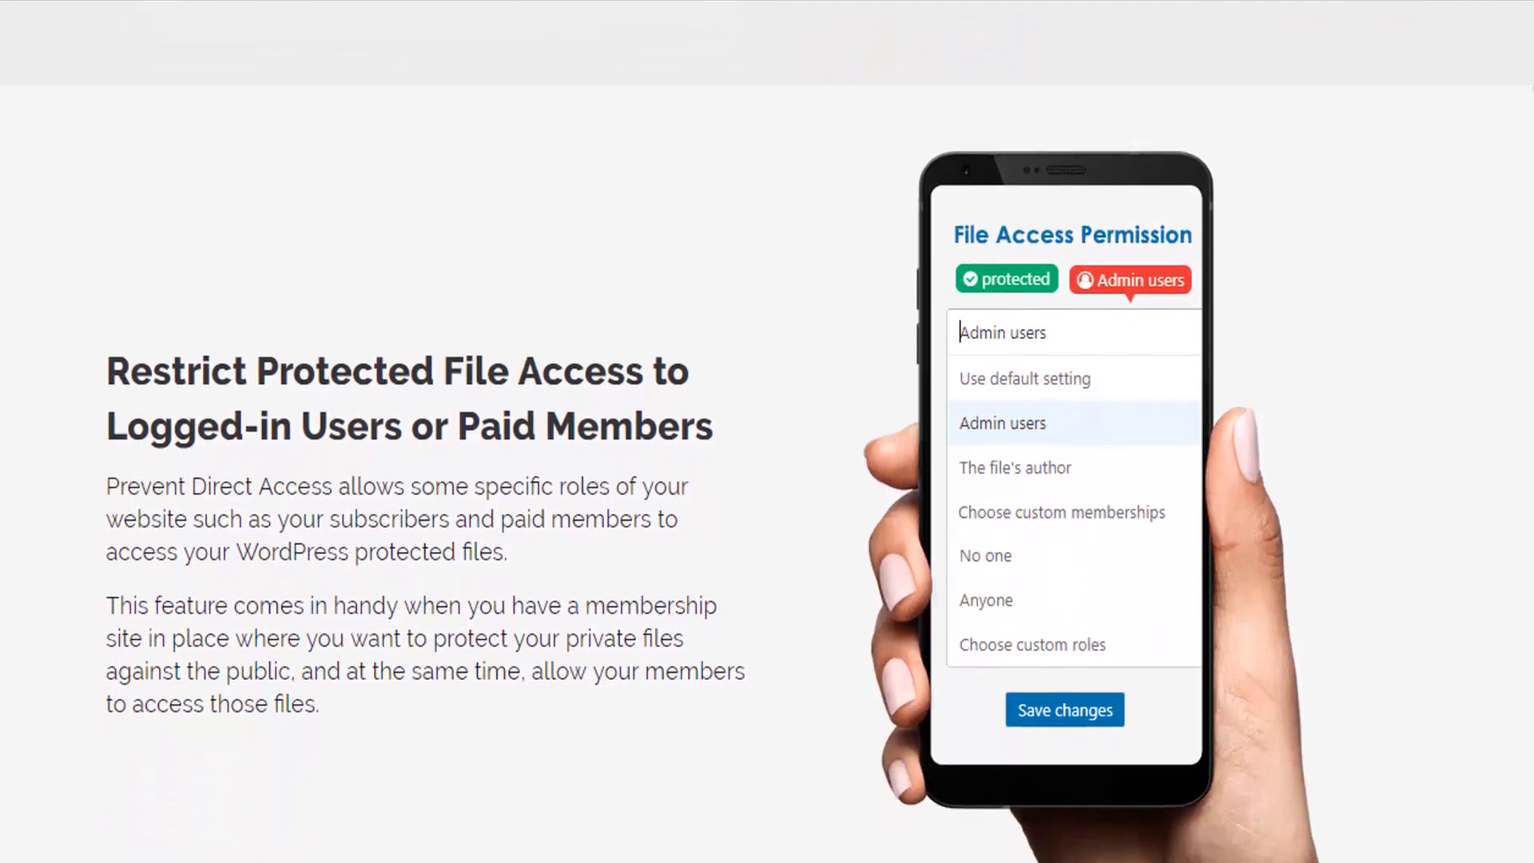
scroll(down, 3)
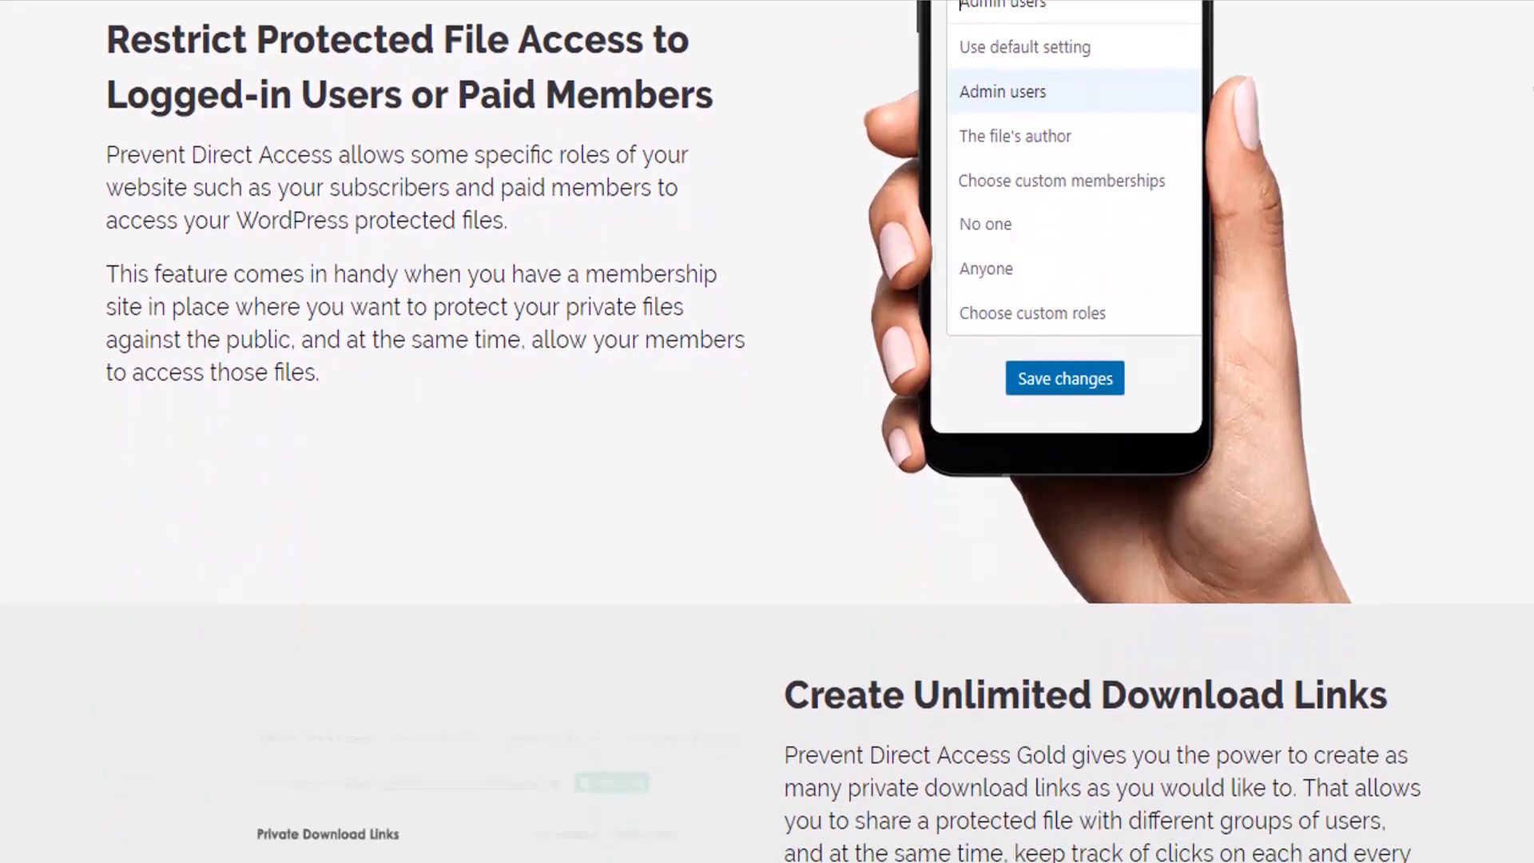
scroll(down, 3)
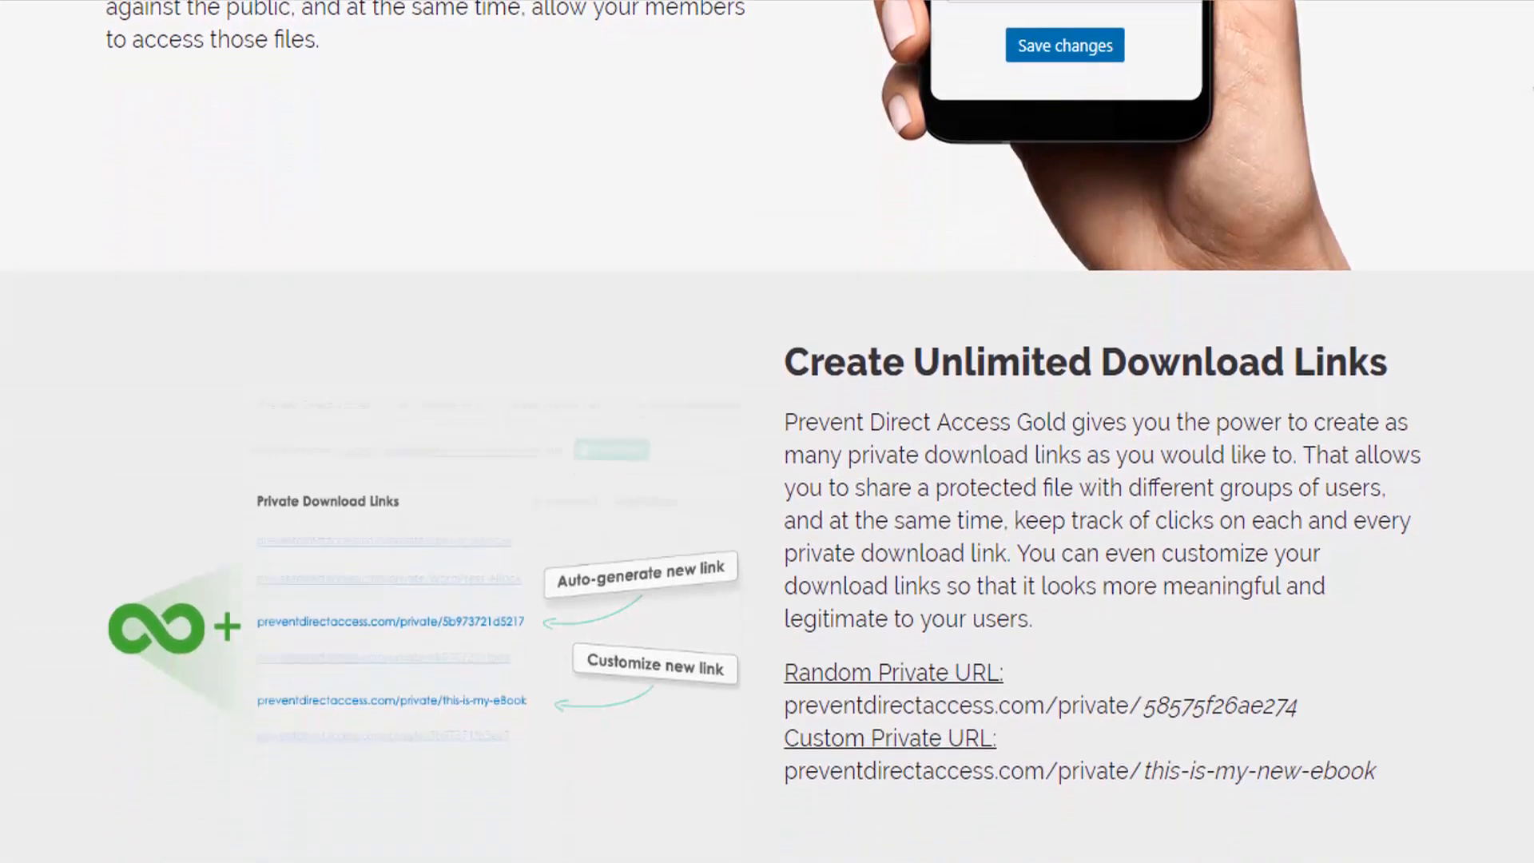
scroll(down, 3)
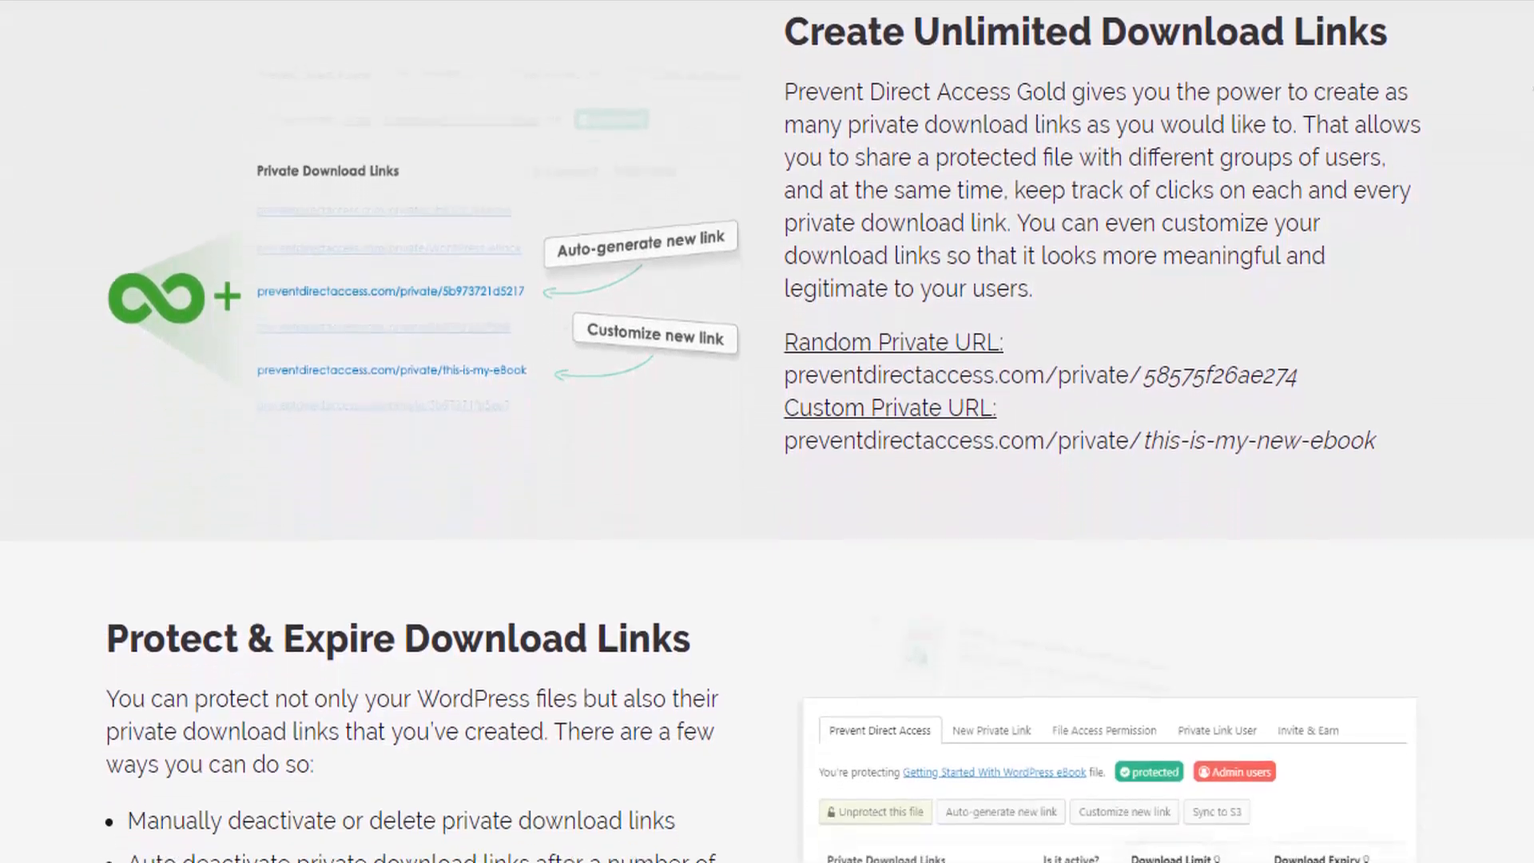